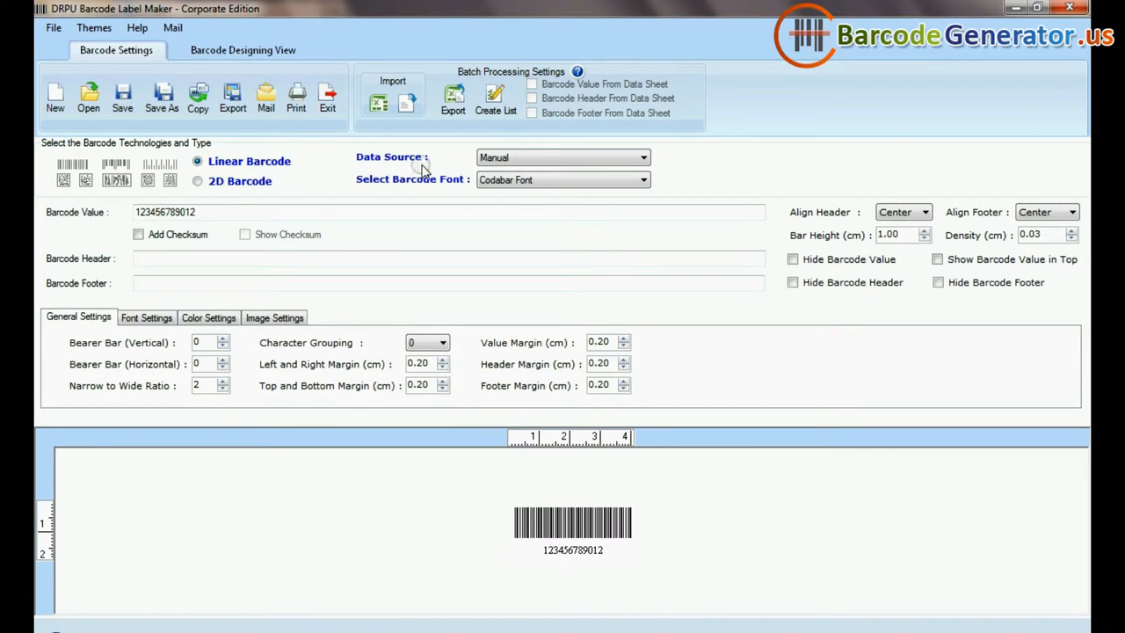
Switch the barcode to Code 128 SET A, enter 'Code 128 SET A Barcode', and raise bar density.
{"action": "left_click", "coordinate": [562, 179]}
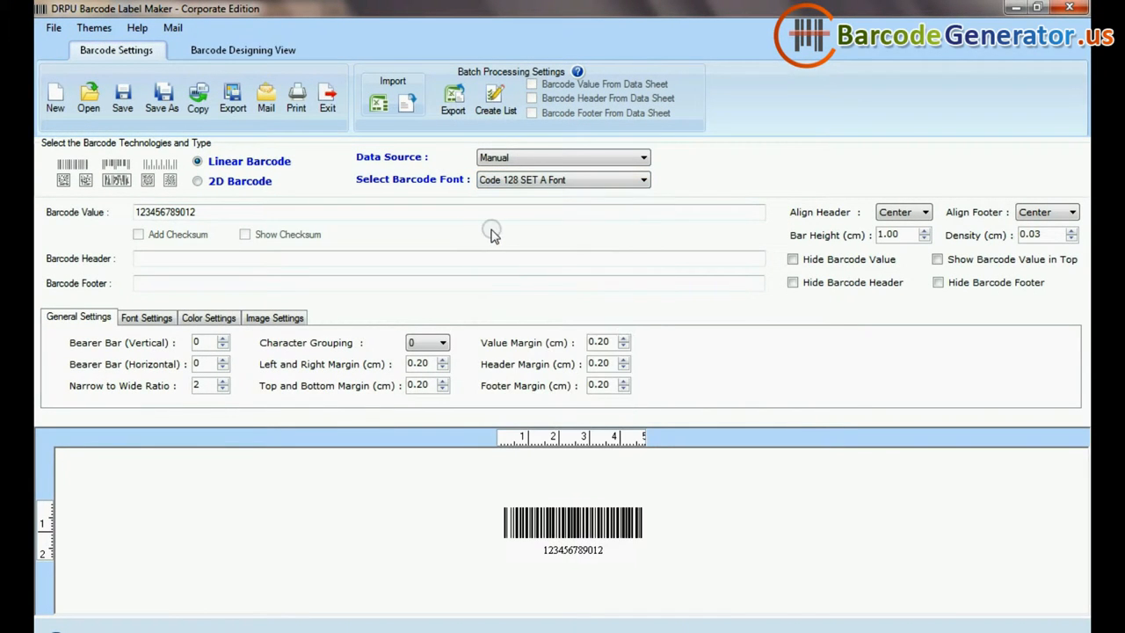
{"action": "triple_click", "coordinate": [176, 211]}
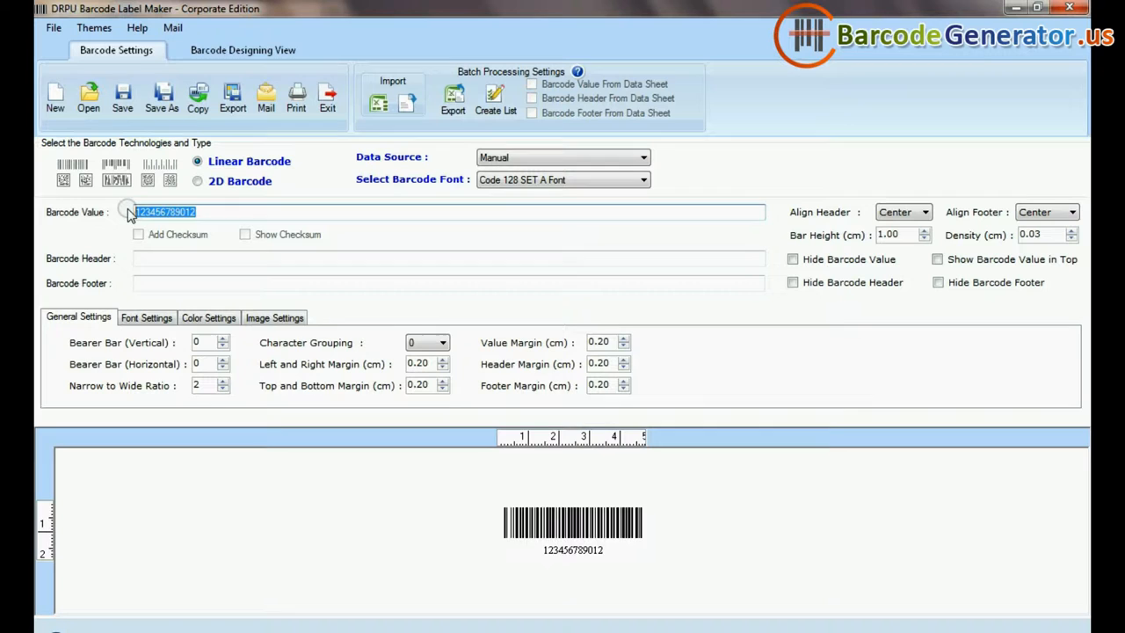
{"action": "type", "text": "Code 128 SET A Barcode Font"}
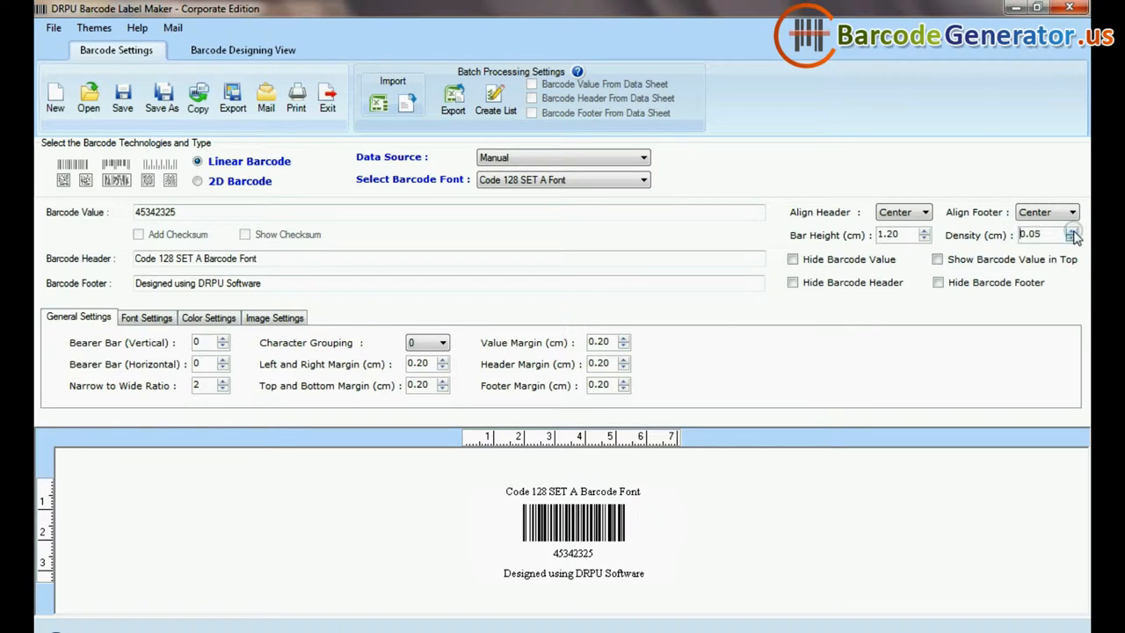
{"action": "left_click", "coordinate": [1073, 231]}
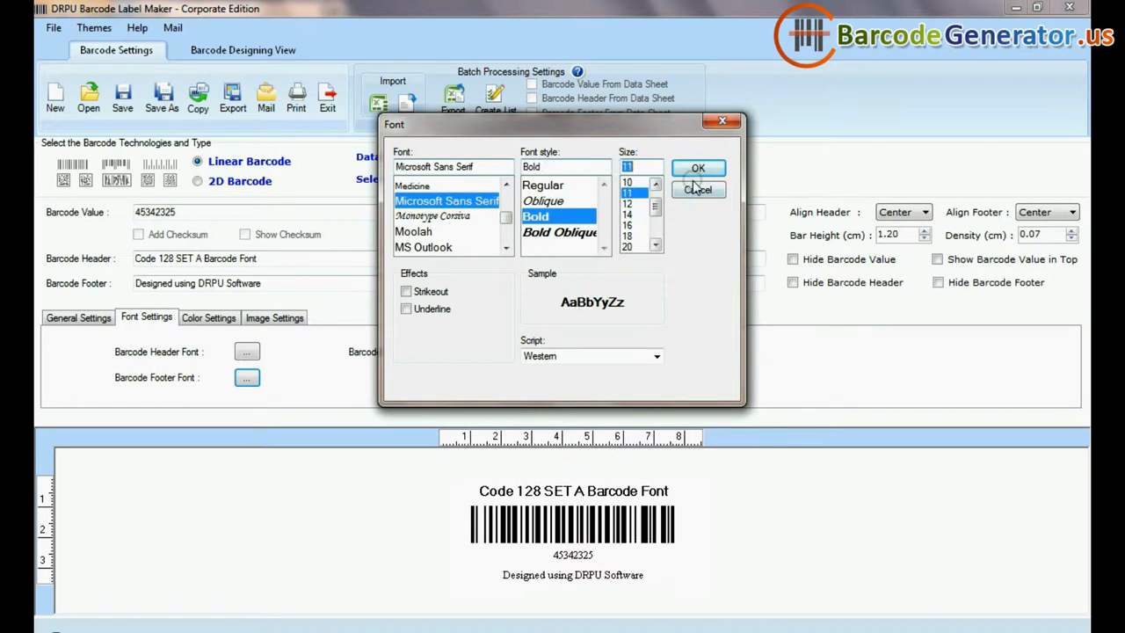
Confirm the bold, larger header font for the barcode text.
{"action": "left_click", "coordinate": [698, 168]}
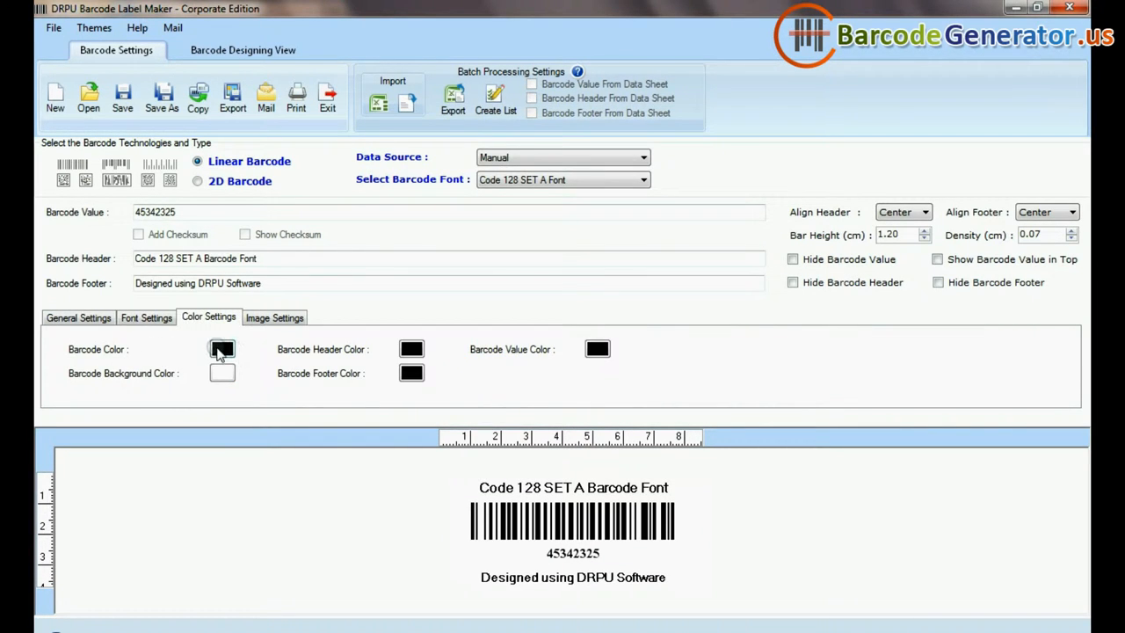
{"action": "left_click", "coordinate": [274, 317]}
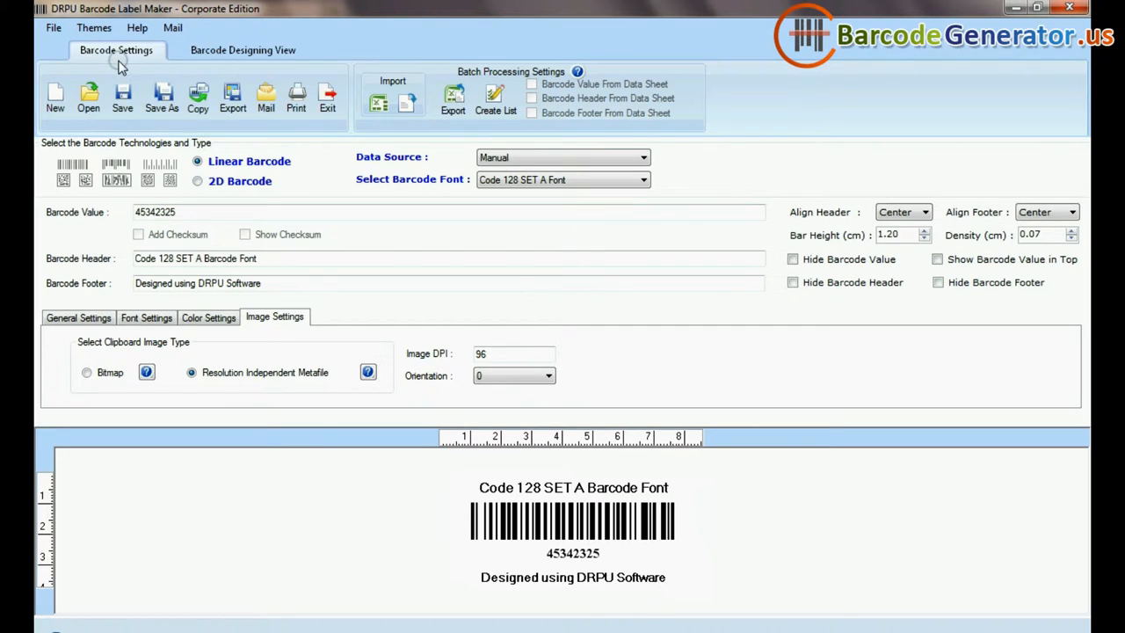
In the designing view, make the card a round rectangle sized 75 by 50 mm.
{"action": "left_click", "coordinate": [241, 50]}
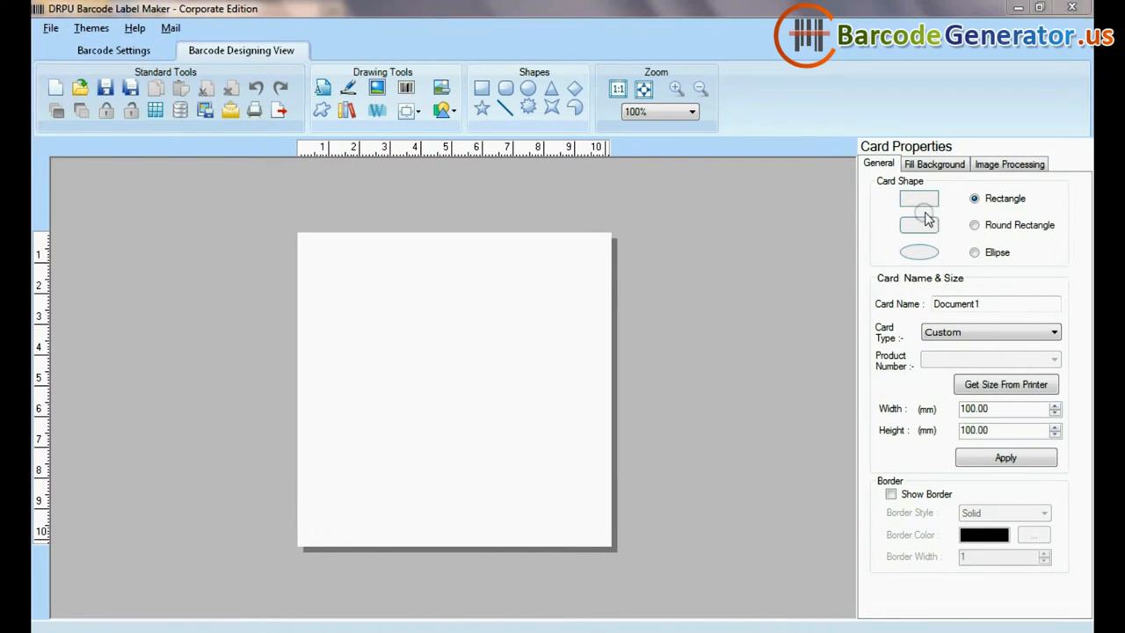
{"action": "left_click", "coordinate": [974, 224]}
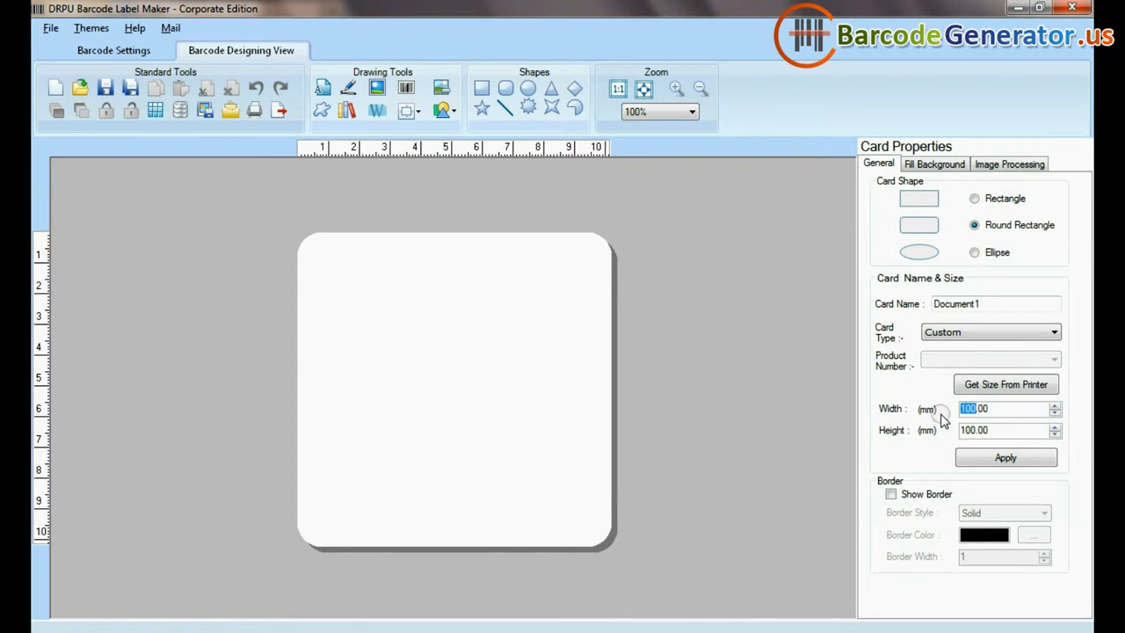
{"action": "left_click", "coordinate": [1005, 457]}
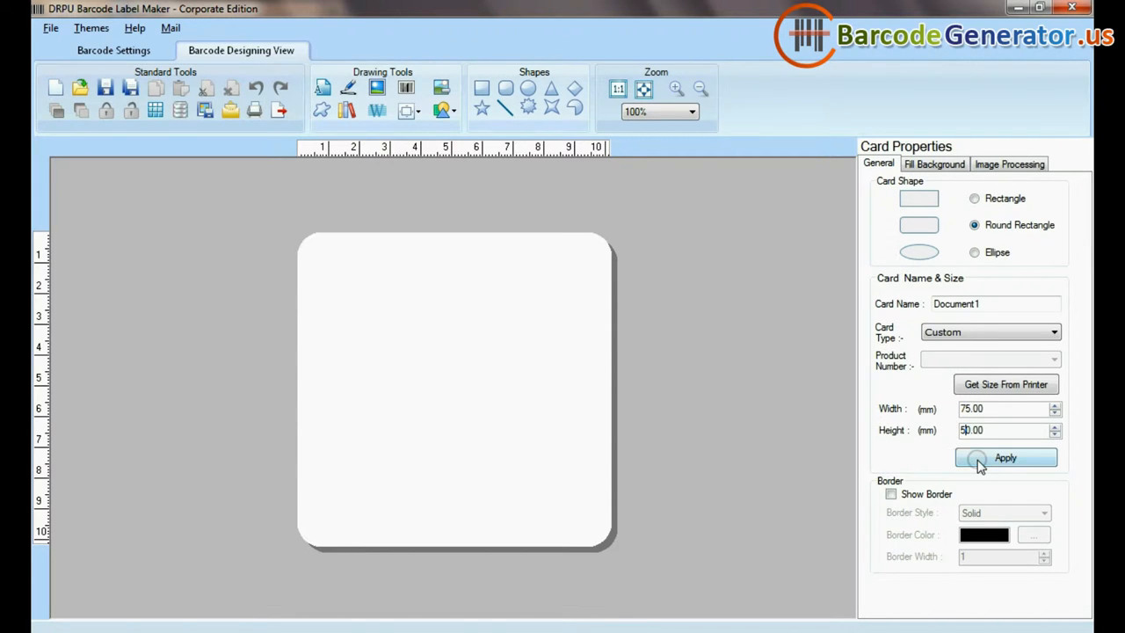
{"action": "left_click", "coordinate": [1005, 457]}
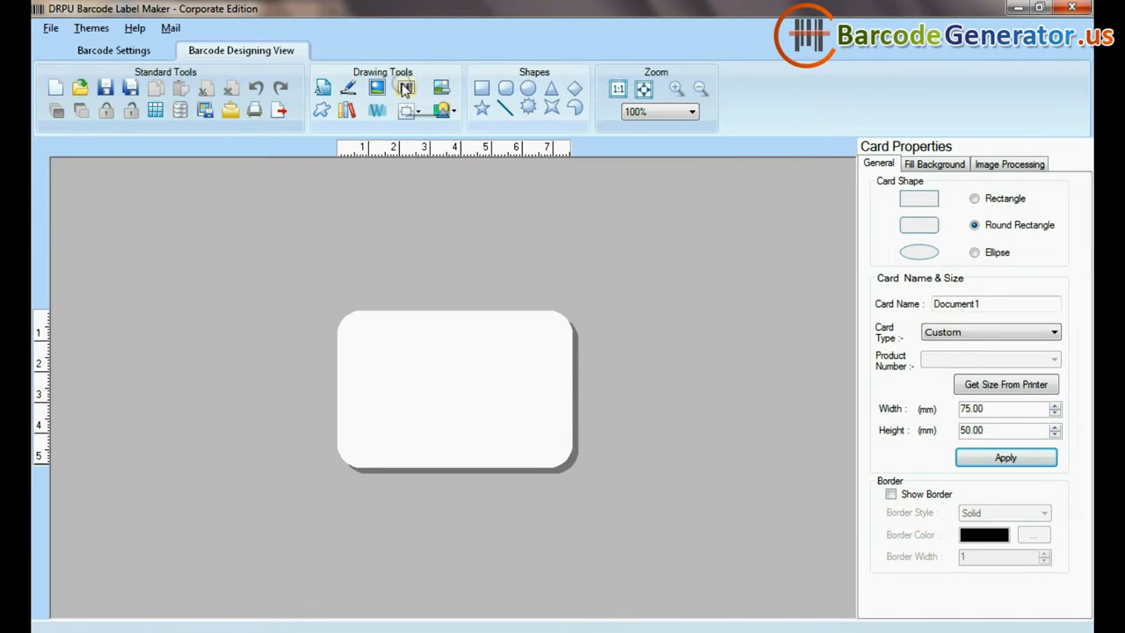
Place a barcode on the label, set it to Code 128 SET A with bold size-12 text.
{"action": "left_click", "coordinate": [405, 87]}
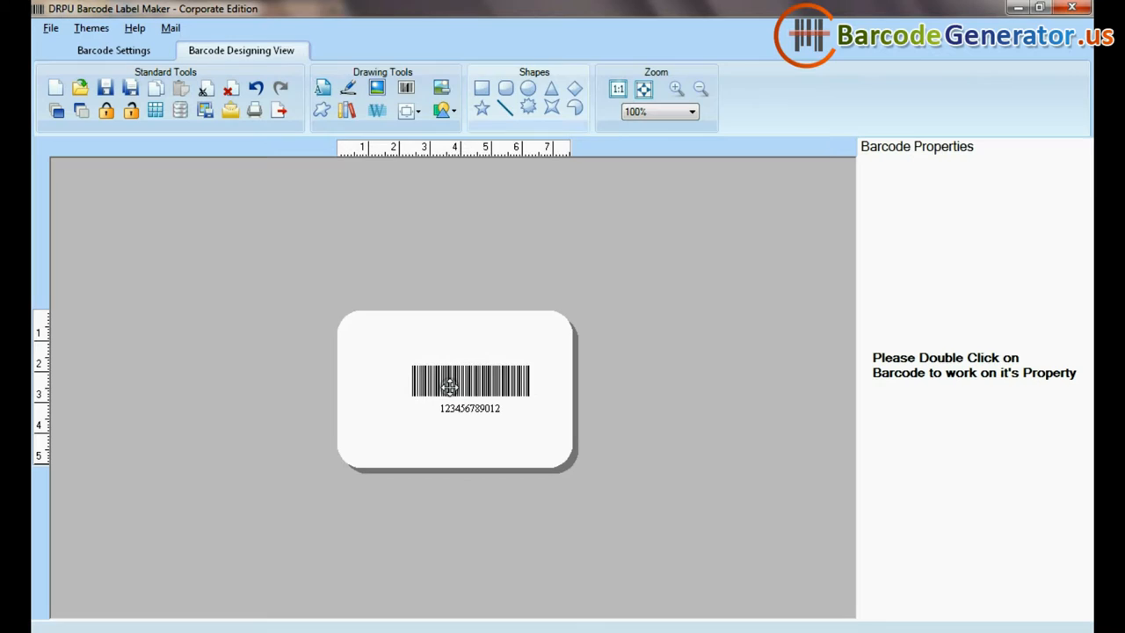
{"action": "double_click", "coordinate": [470, 380]}
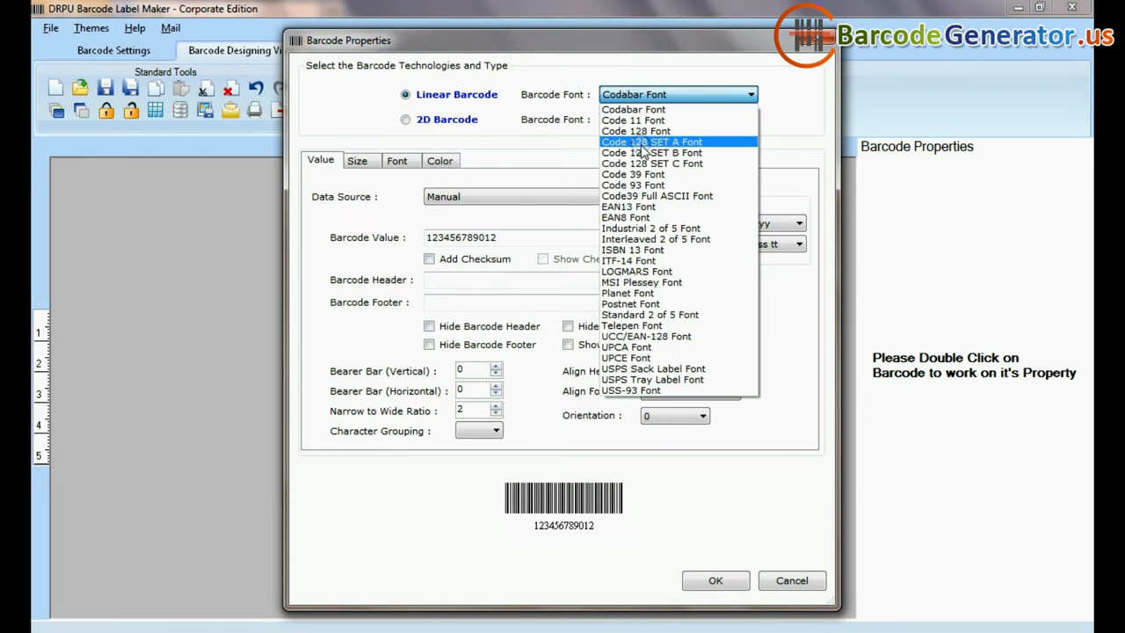
{"action": "left_click", "coordinate": [651, 142]}
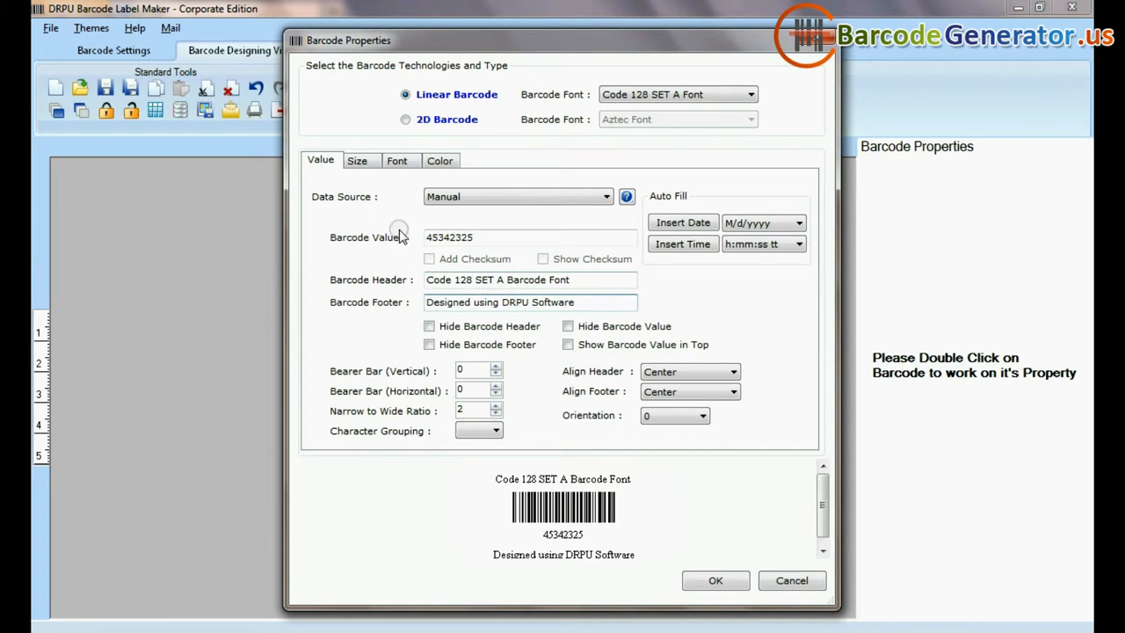
{"action": "left_click", "coordinate": [356, 160]}
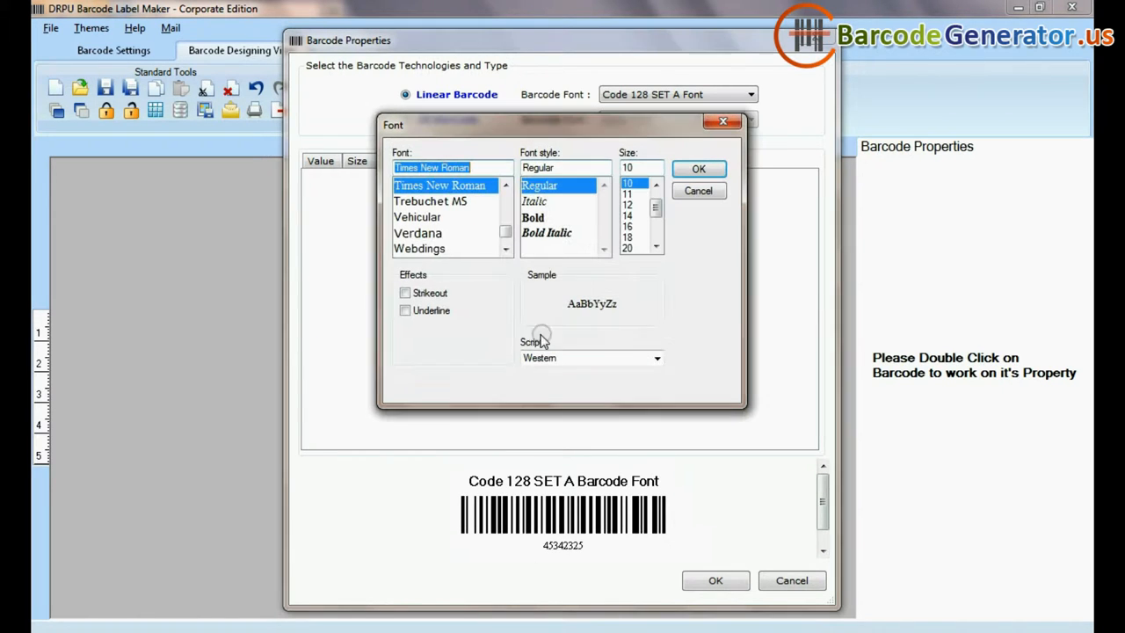
{"action": "left_click", "coordinate": [532, 217]}
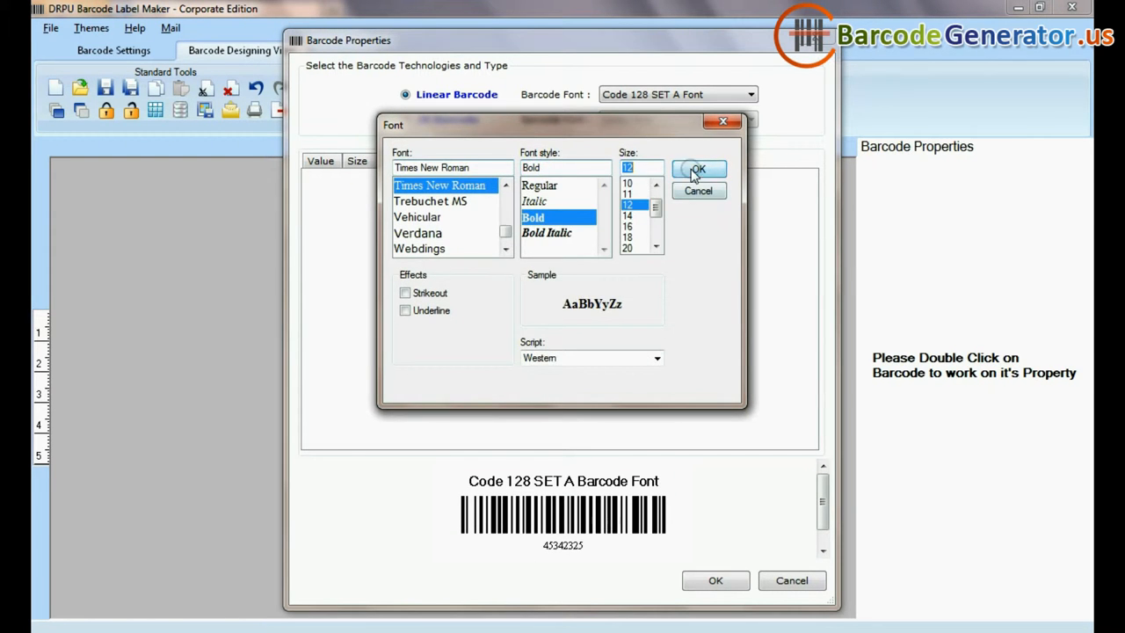
{"action": "left_click", "coordinate": [698, 169]}
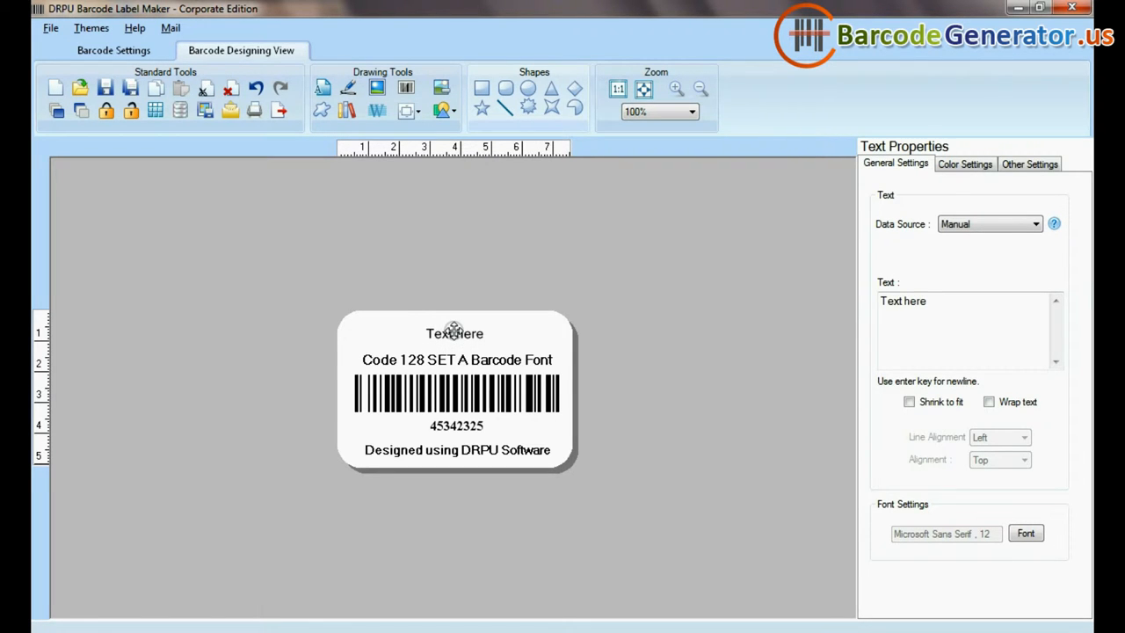
Change the top text to 'Sample of:' and insert a picture onto the label.
{"action": "type", "text": "Sample of:"}
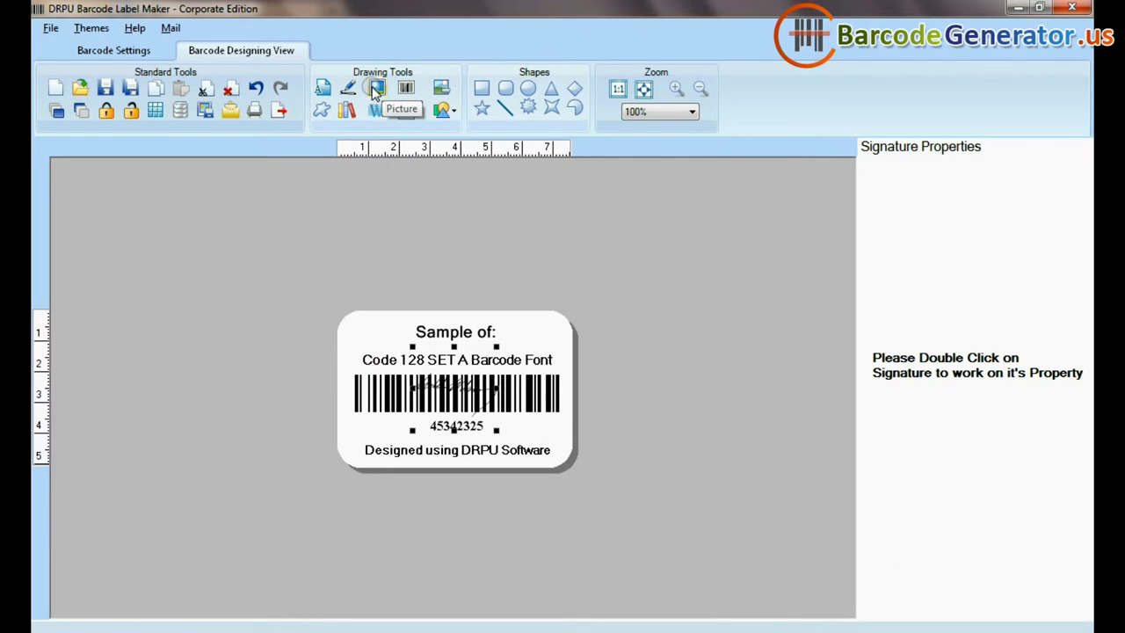
{"action": "left_click", "coordinate": [376, 87]}
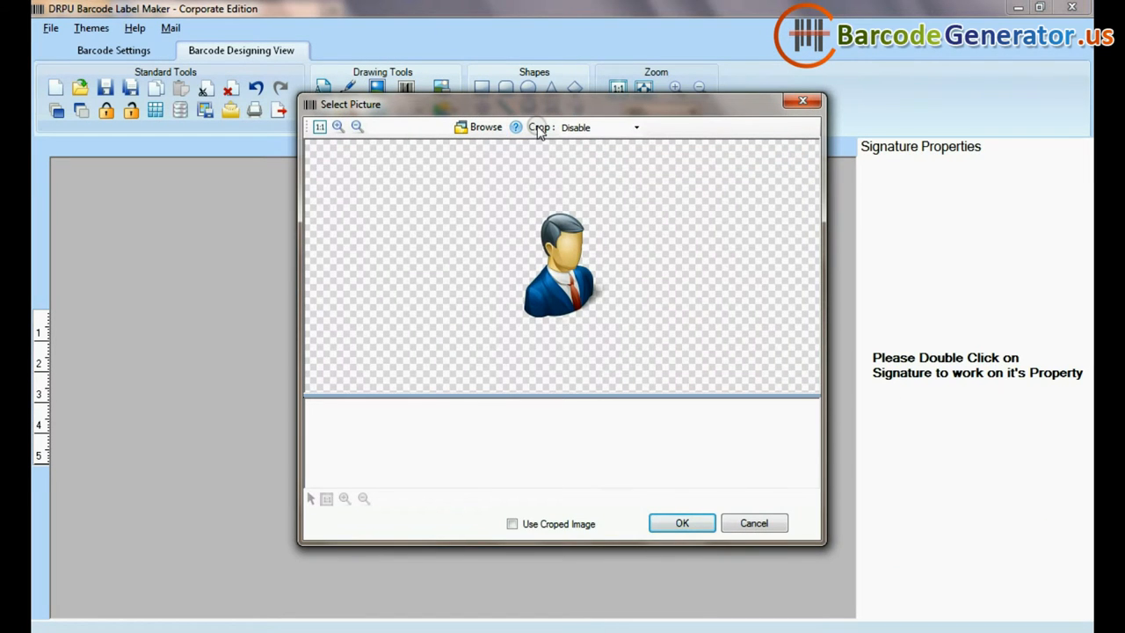
{"action": "left_click", "coordinate": [597, 127]}
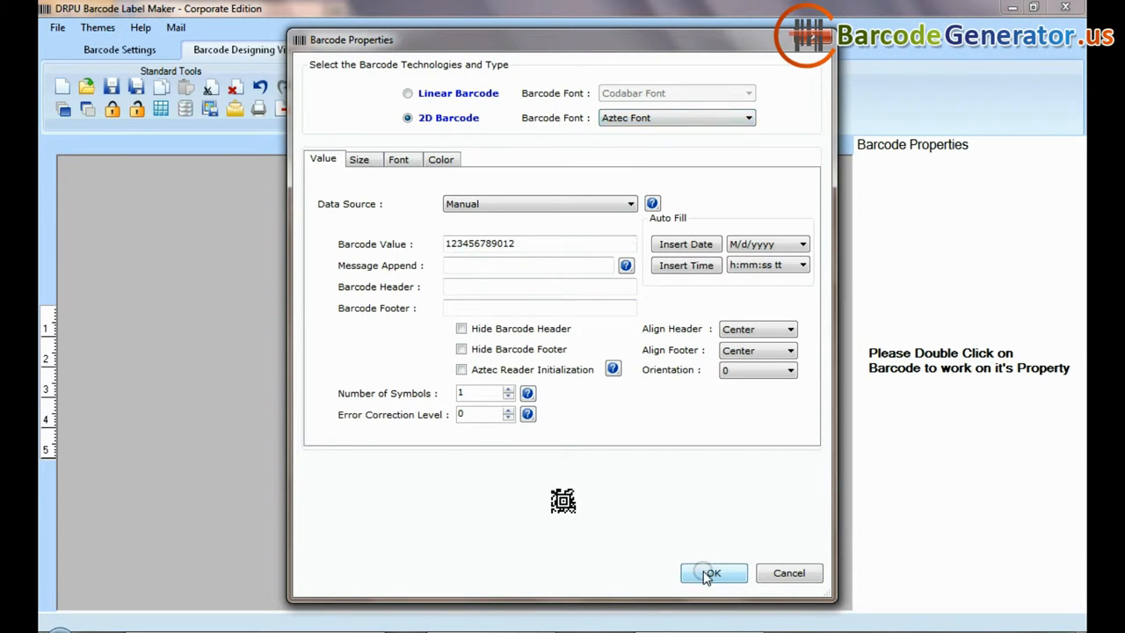
Confirm the Aztec barcode settings and bring up the custom shapes collection.
{"action": "left_click", "coordinate": [711, 572]}
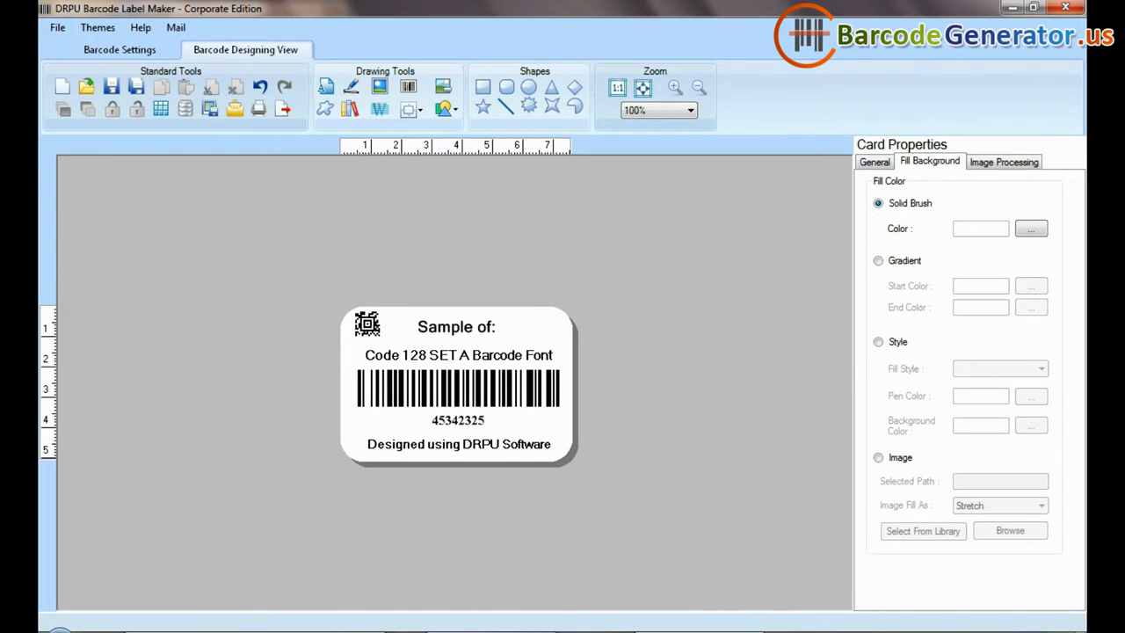
{"action": "left_click", "coordinate": [321, 110]}
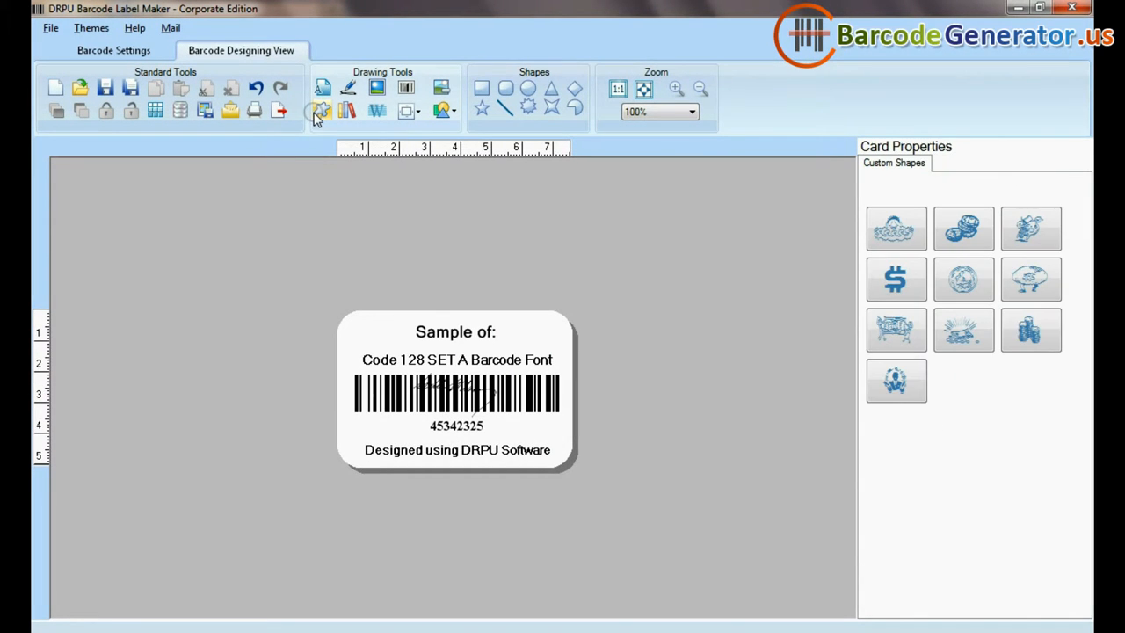
{"action": "left_click", "coordinate": [321, 110]}
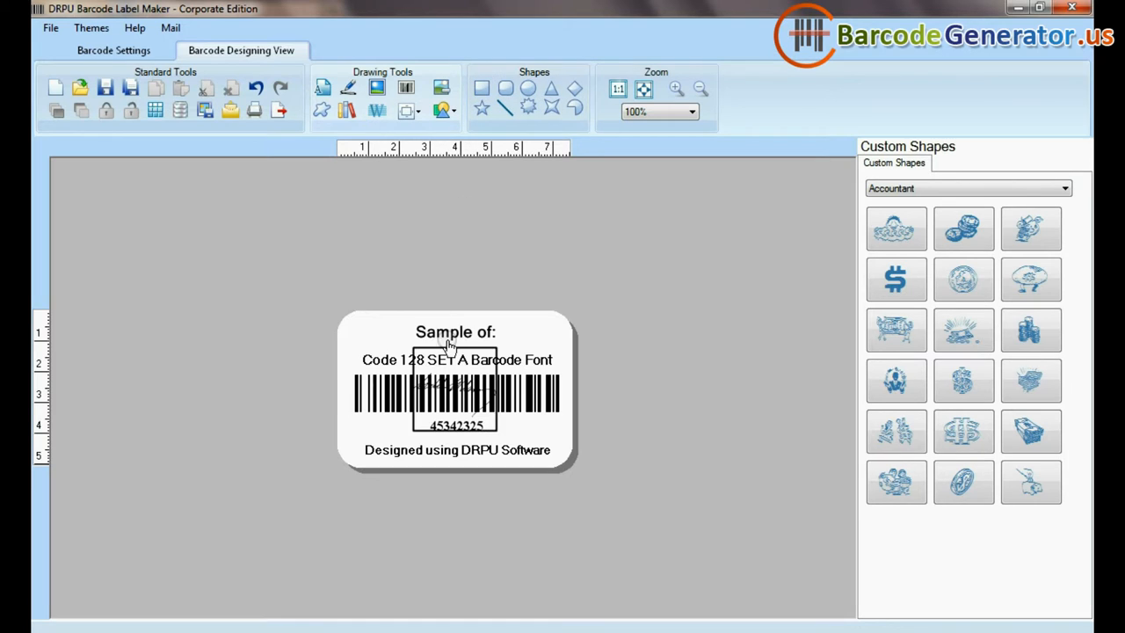
Zoom in on the label, return to actual size, and open the batch series manager.
{"action": "left_click", "coordinate": [676, 89]}
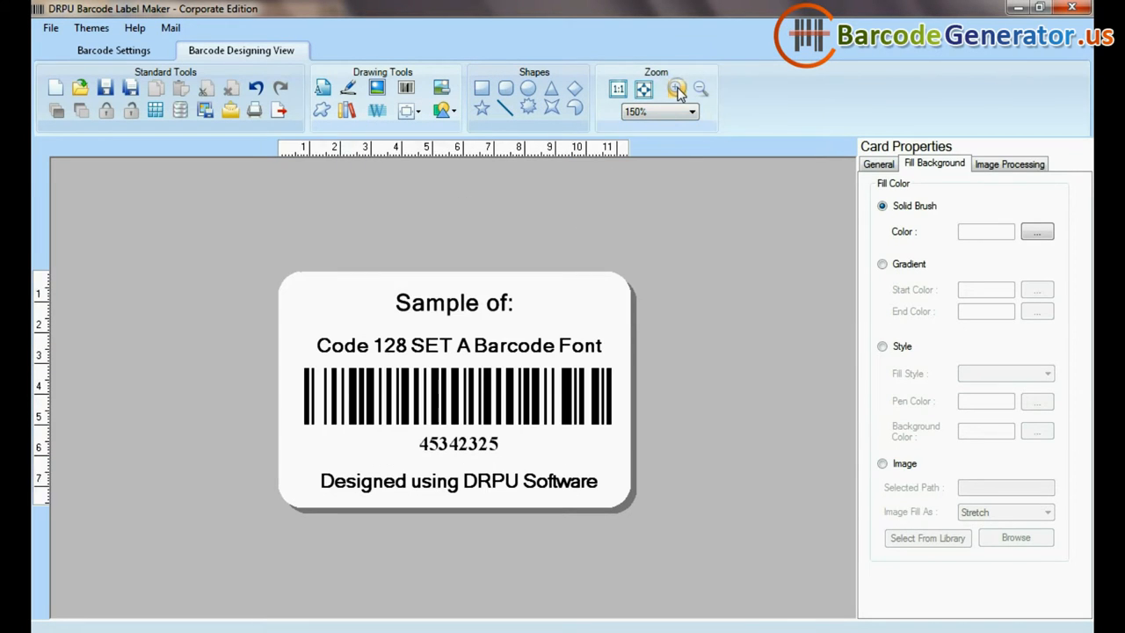
{"action": "left_click", "coordinate": [618, 90]}
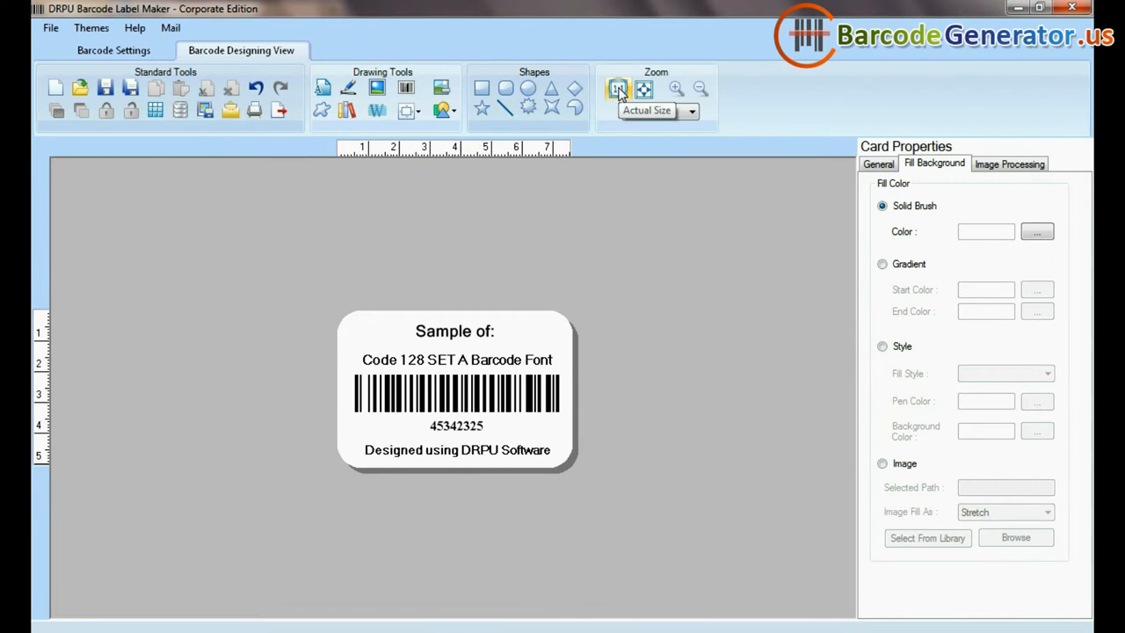
{"action": "left_click", "coordinate": [691, 110]}
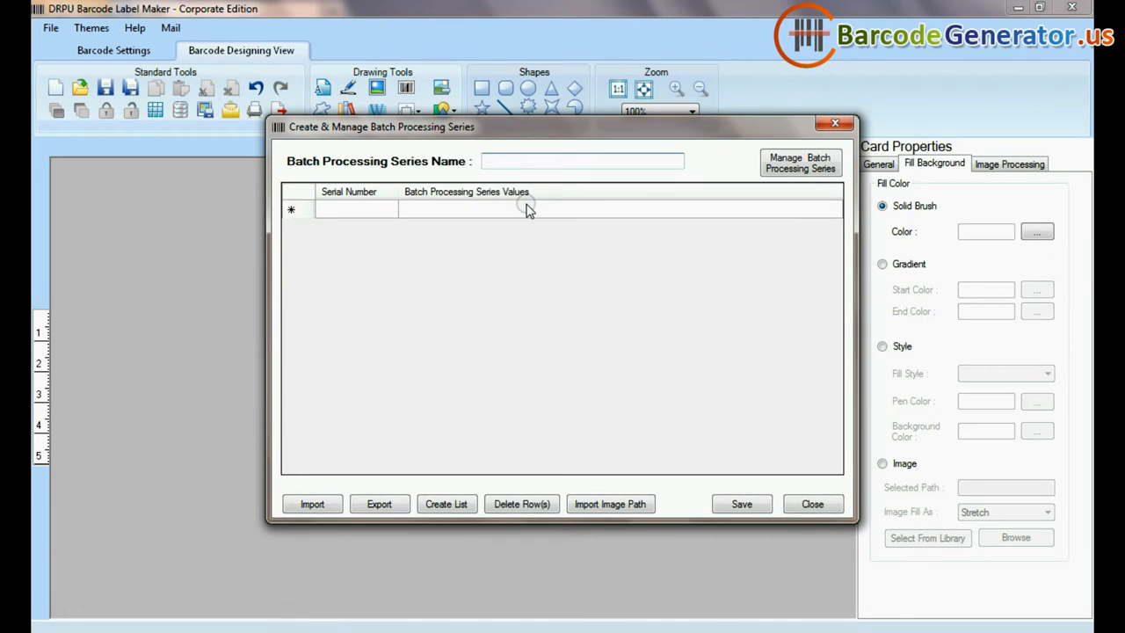
Import Sheet1 of the Excel worksheet into the series, export it, and close the mail window.
{"action": "type", "text": "barcod"}
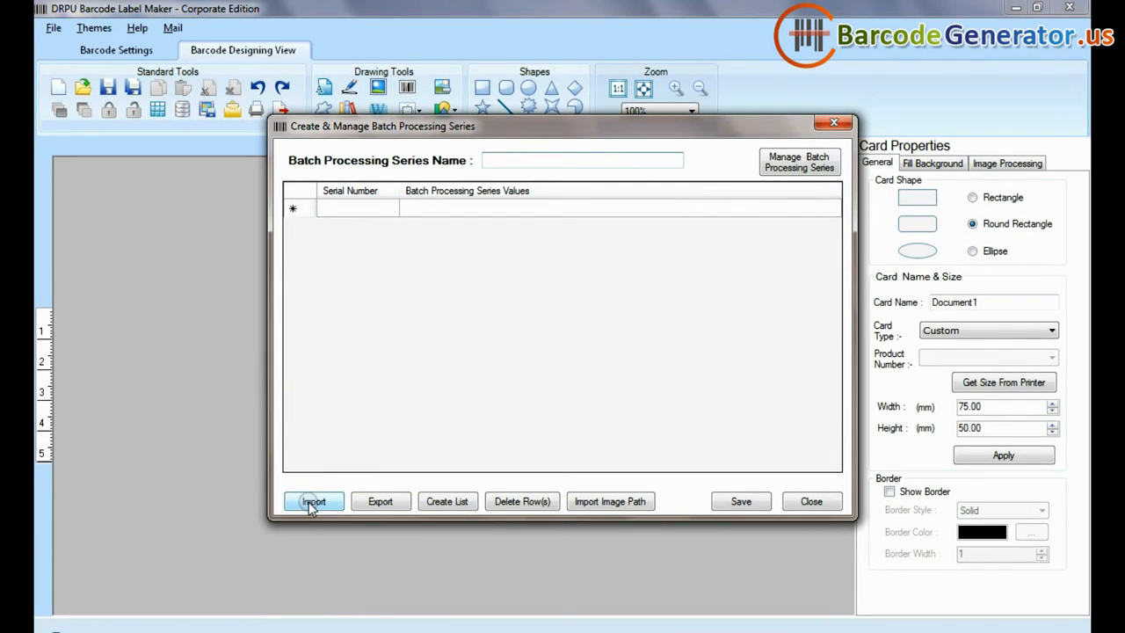
{"action": "left_click", "coordinate": [313, 501]}
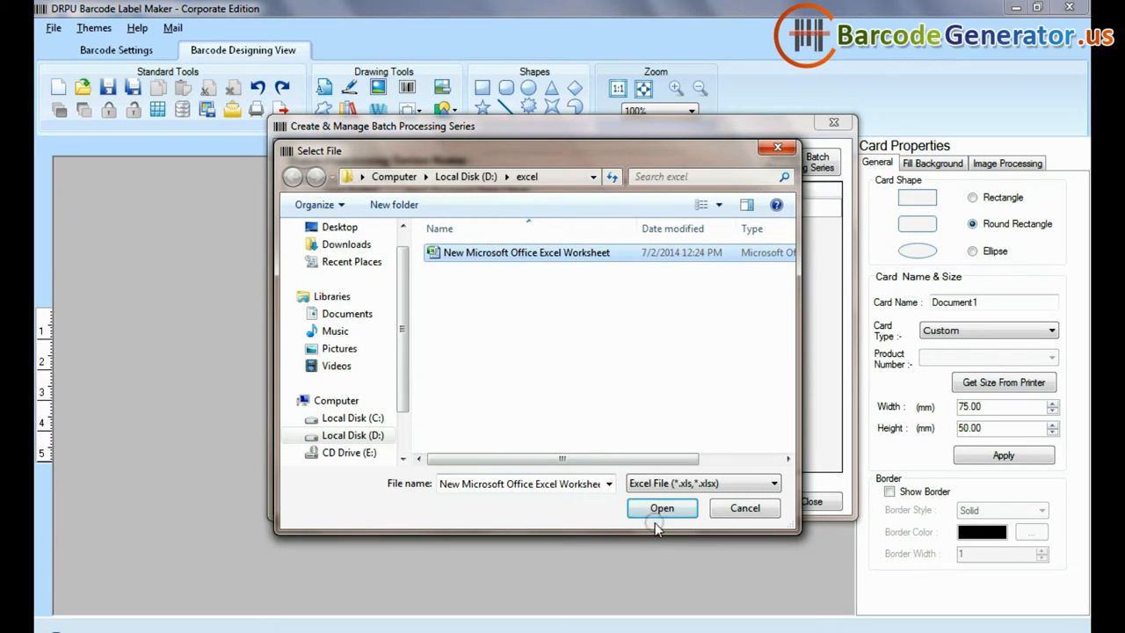
{"action": "left_click", "coordinate": [703, 483]}
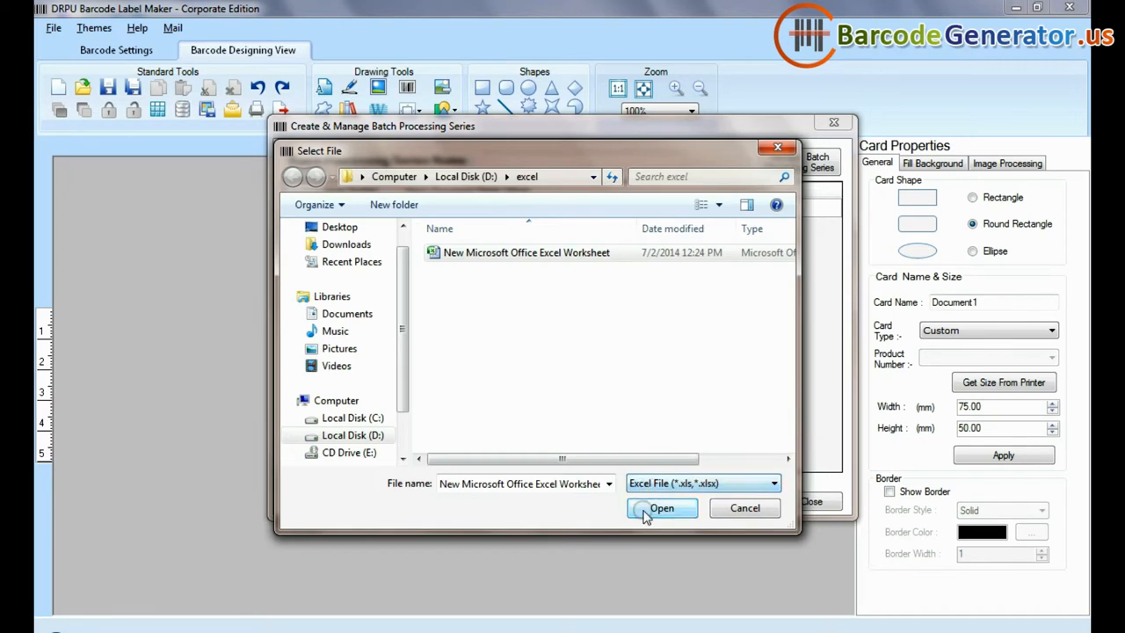
{"action": "left_click", "coordinate": [662, 508]}
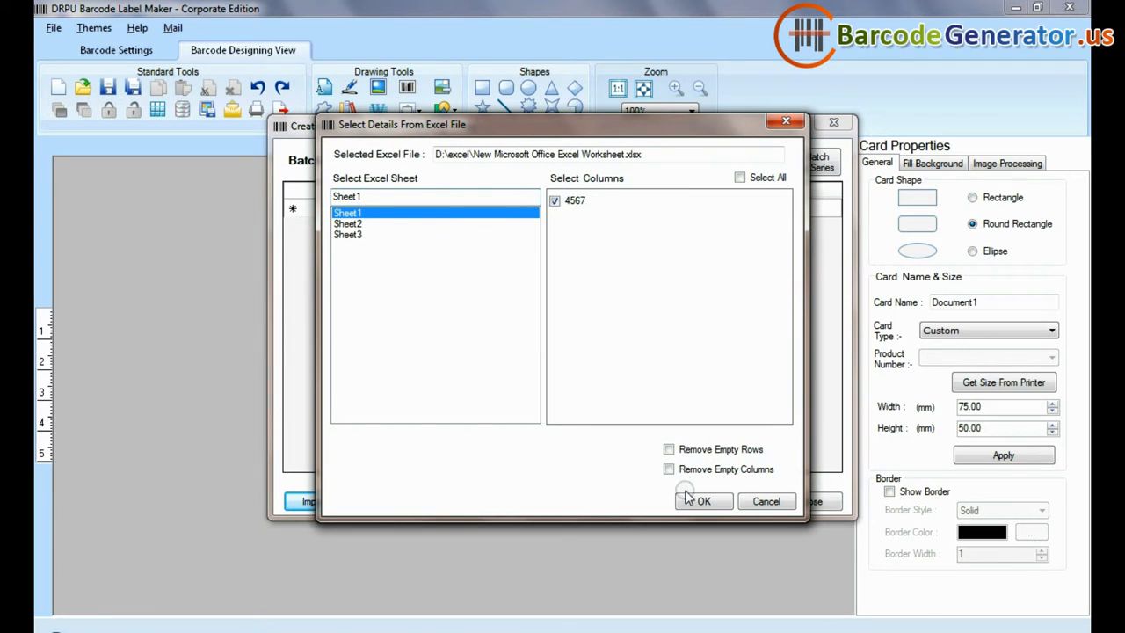
{"action": "left_click", "coordinate": [703, 501]}
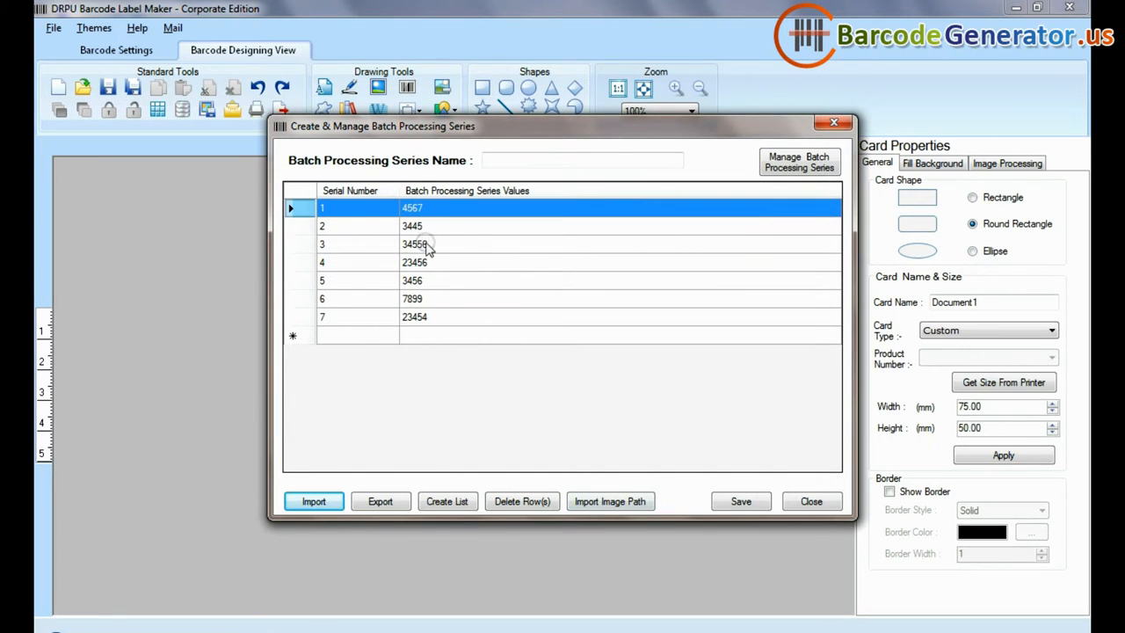
{"action": "mouse_move", "coordinate": [381, 500]}
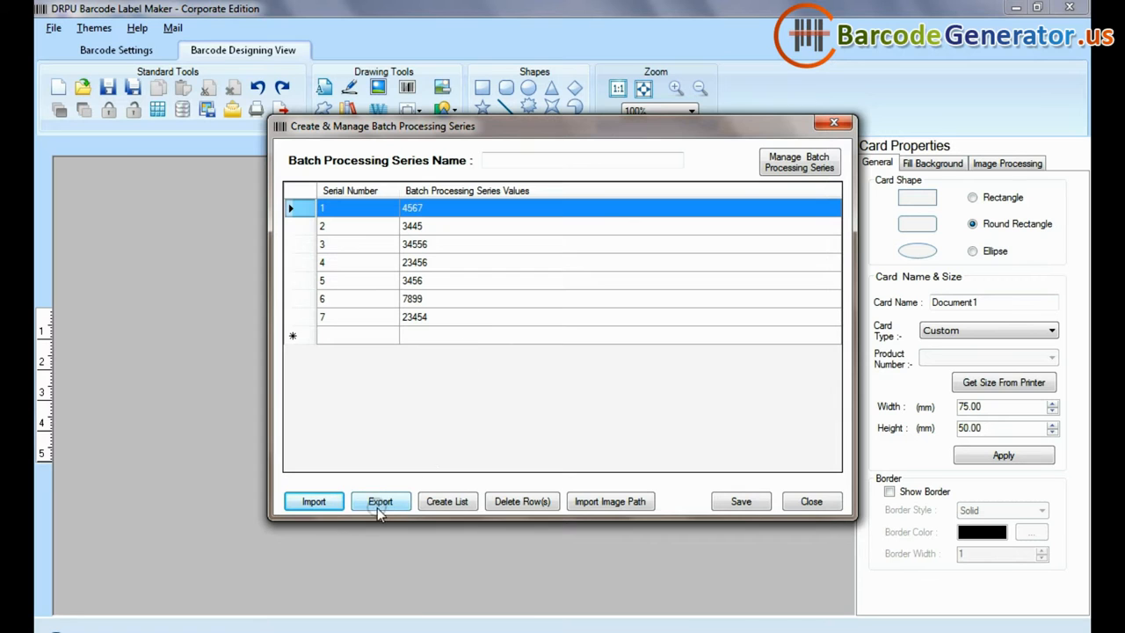
{"action": "left_click", "coordinate": [381, 501]}
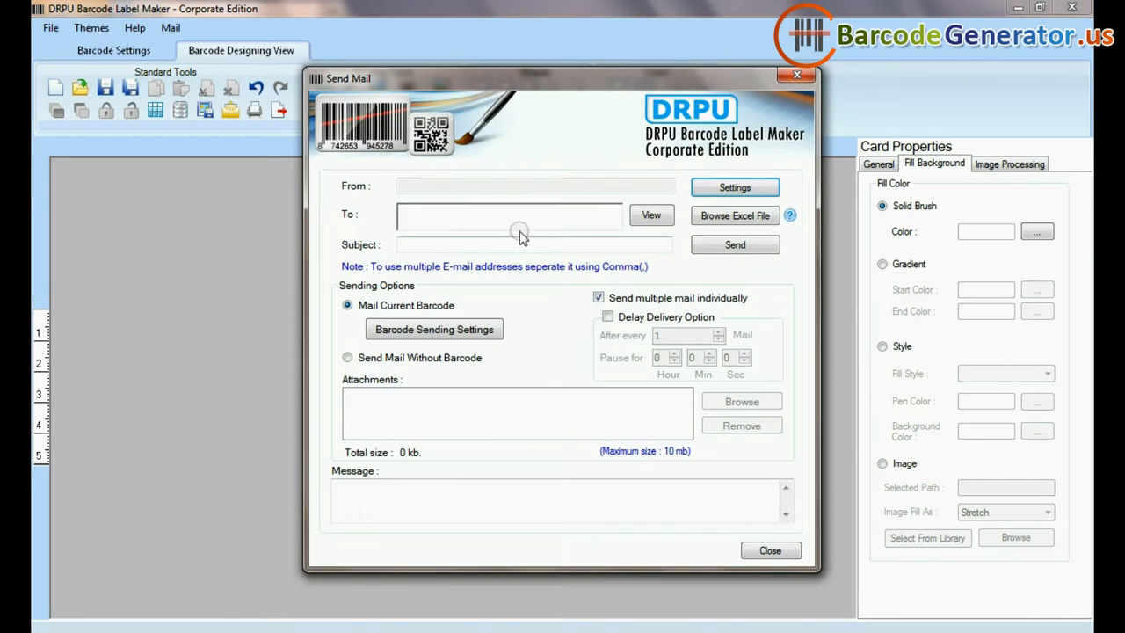
{"action": "mouse_move", "coordinate": [770, 550]}
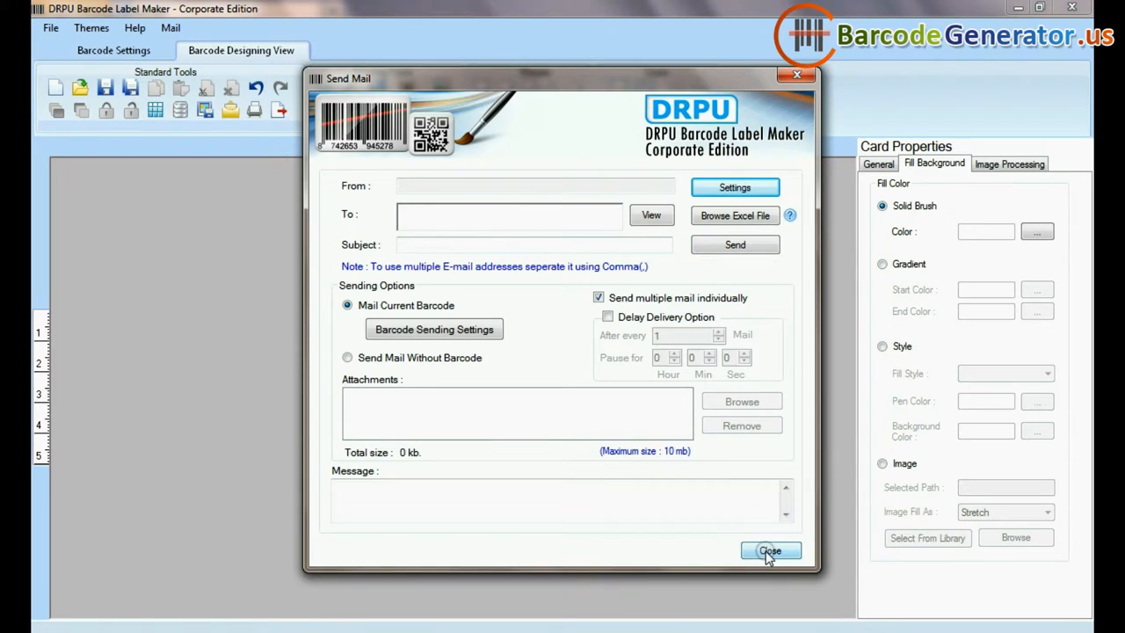
{"action": "left_click", "coordinate": [770, 551]}
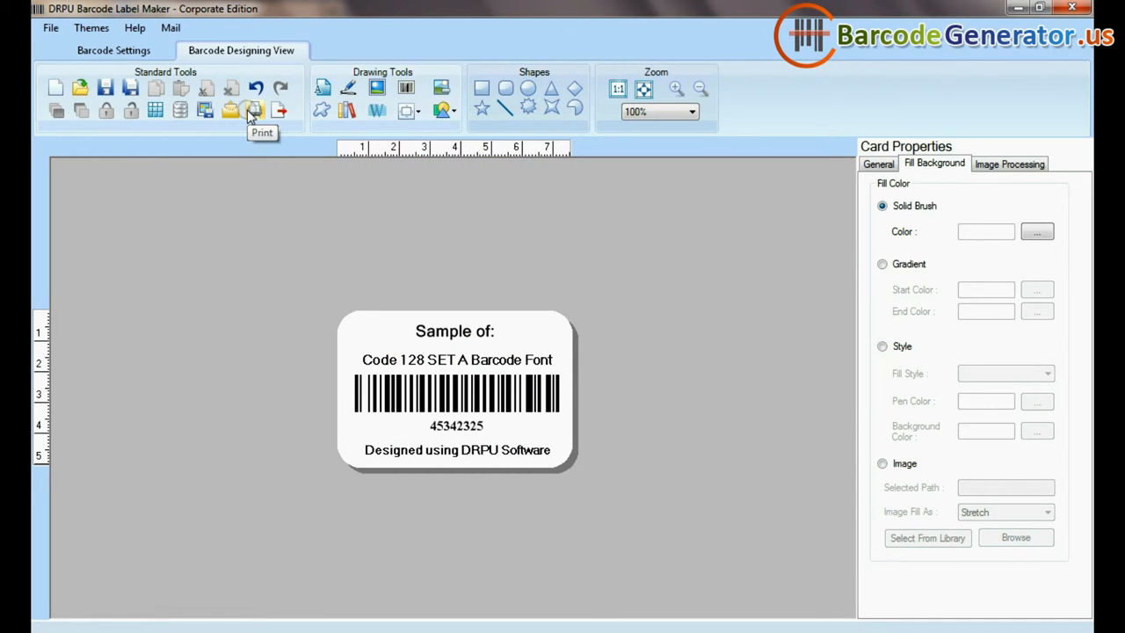
In print setup, try Ace Label and Avery A4 stock, then choose Hisago BM102 sheets.
{"action": "left_click", "coordinate": [230, 109]}
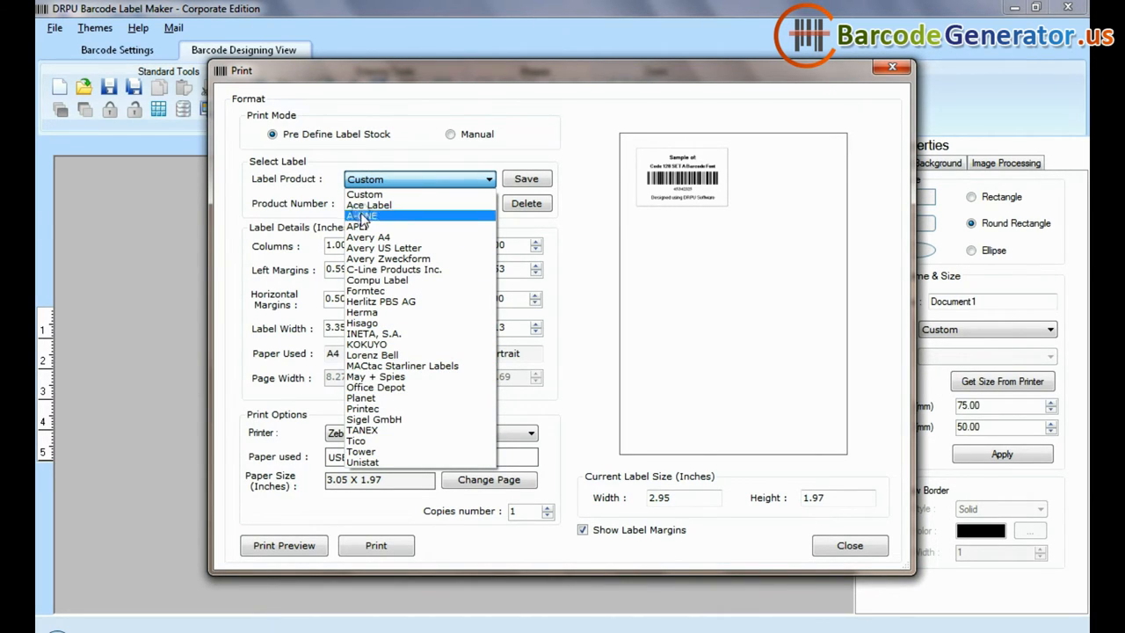
{"action": "left_click", "coordinate": [369, 205]}
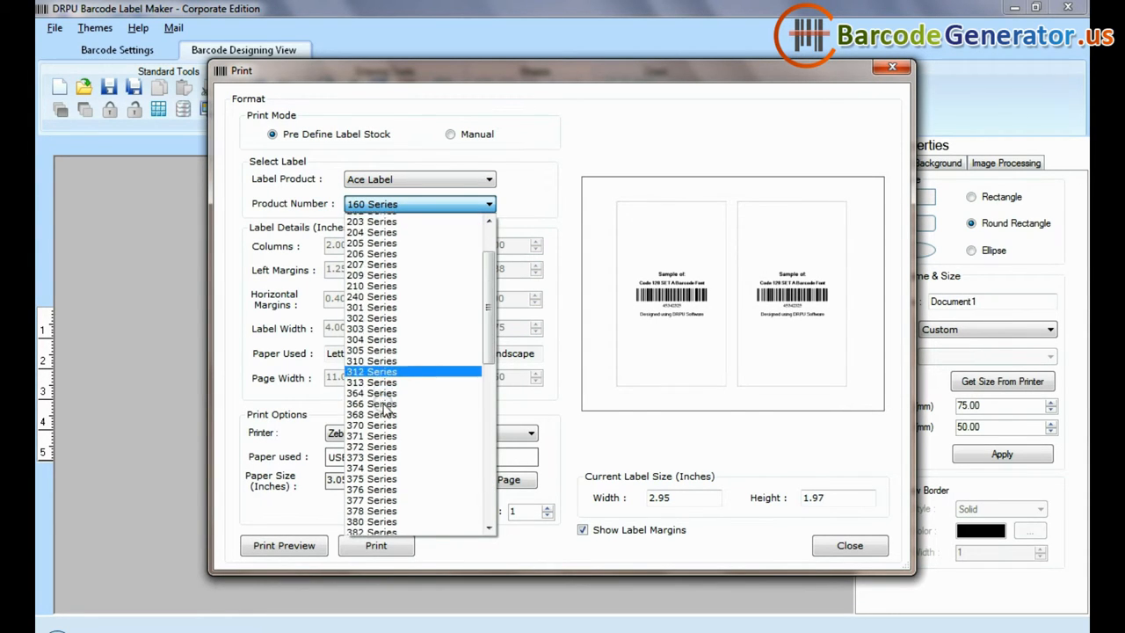
{"action": "scroll", "scroll_direction": "down", "scroll_amount": 3}
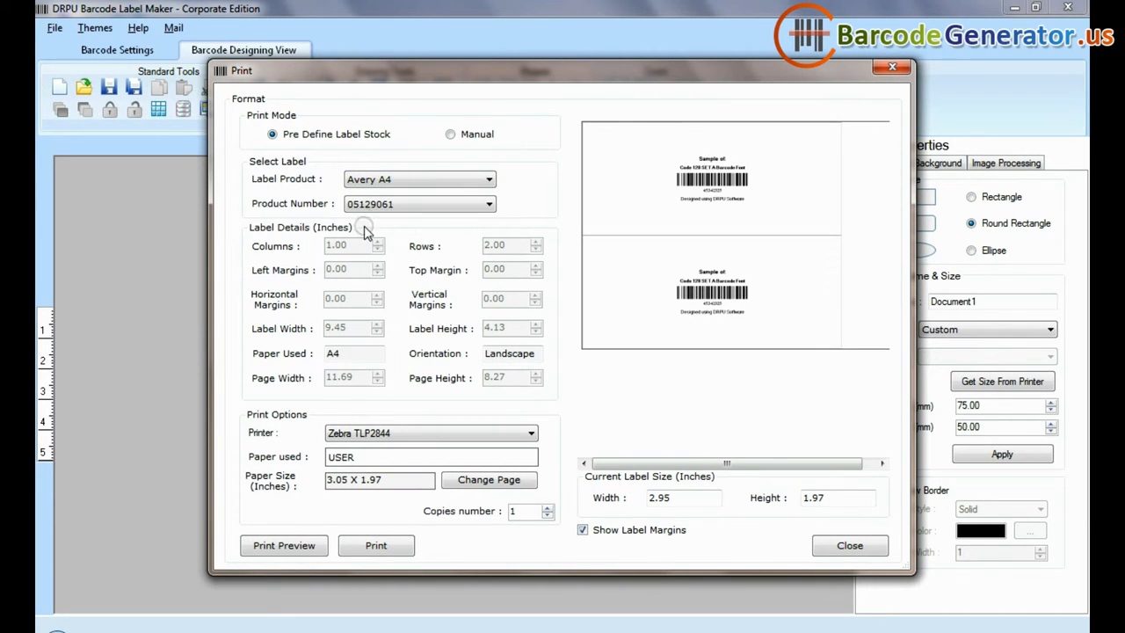
{"action": "left_click", "coordinate": [490, 203]}
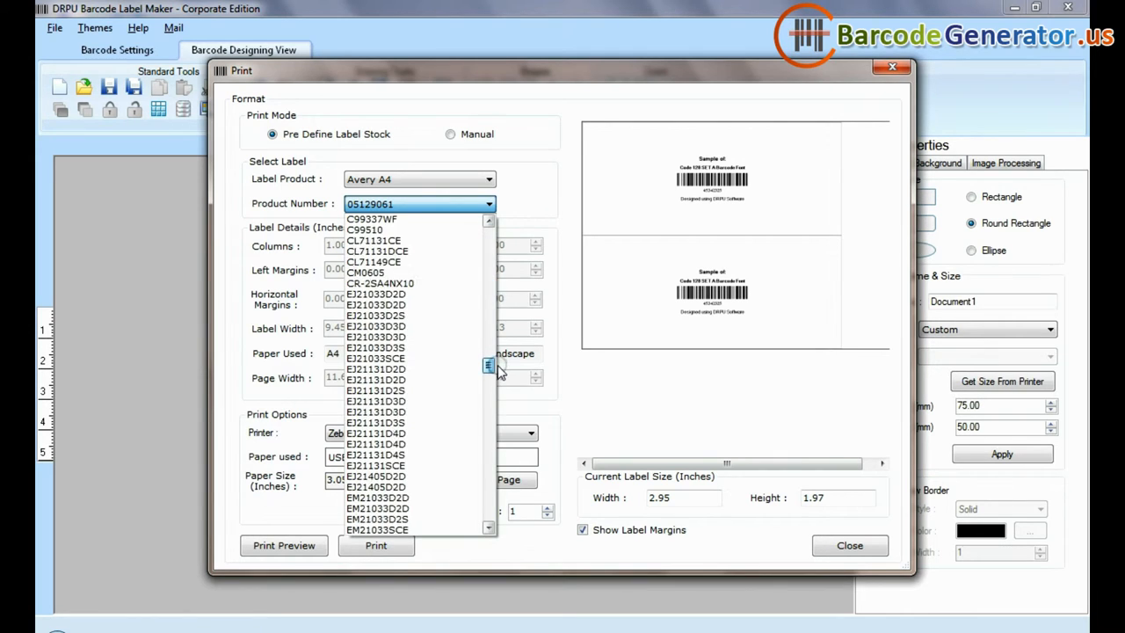
{"action": "left_click", "coordinate": [417, 203]}
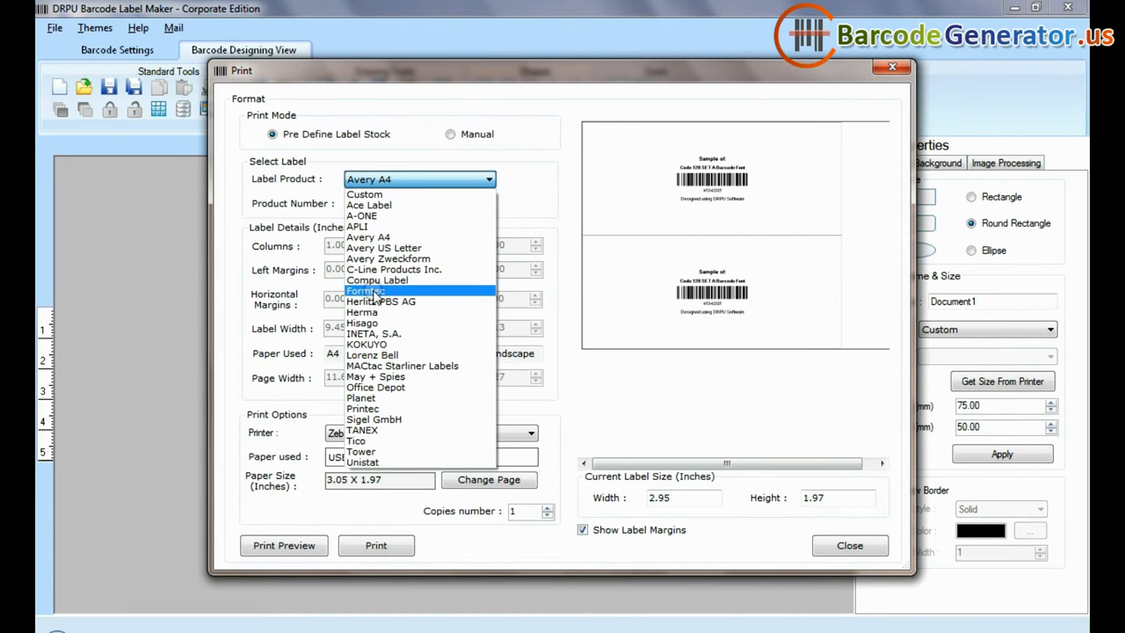
{"action": "left_click", "coordinate": [361, 322]}
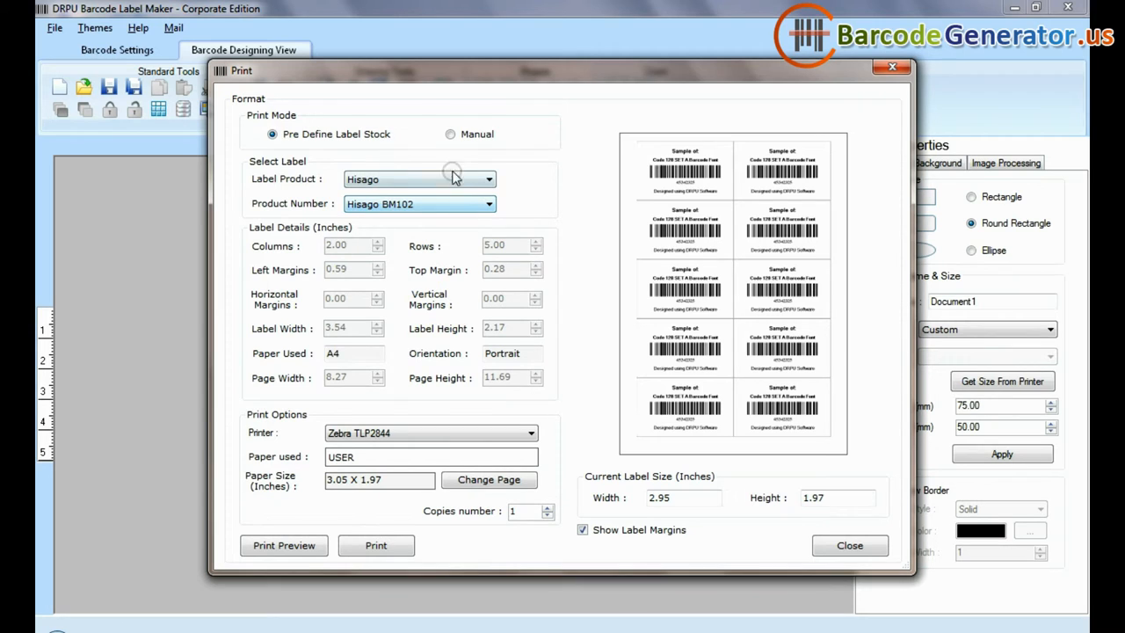
{"action": "left_click", "coordinate": [450, 134]}
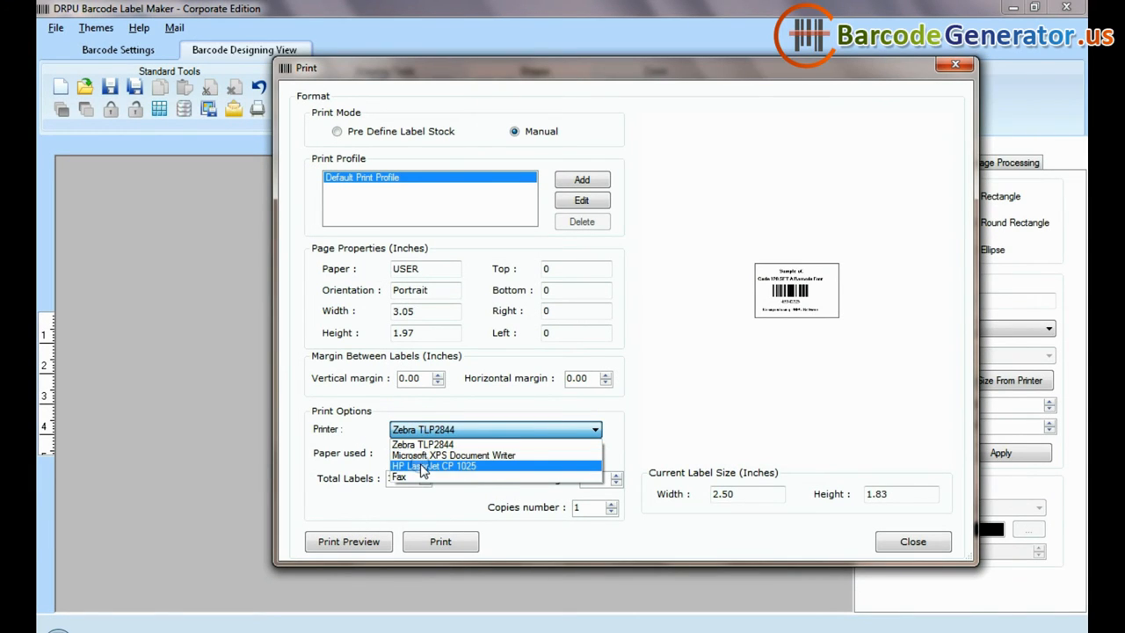
Select the HP LaserJet CP 1025 printer and print the label sheet.
{"action": "left_click", "coordinate": [432, 465]}
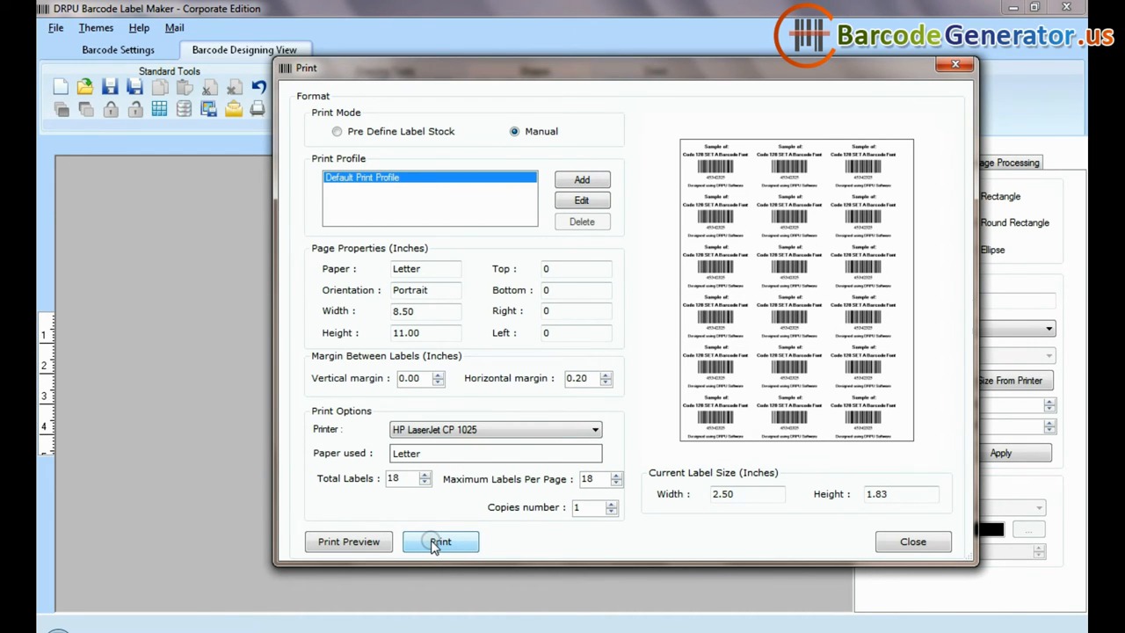
{"action": "left_click", "coordinate": [439, 541]}
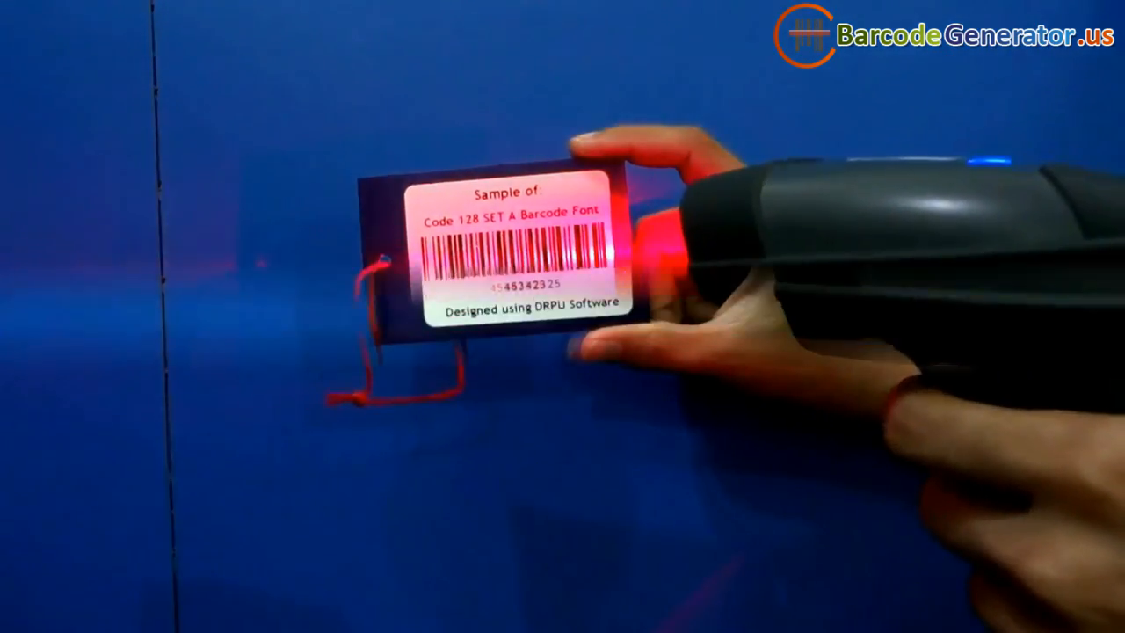